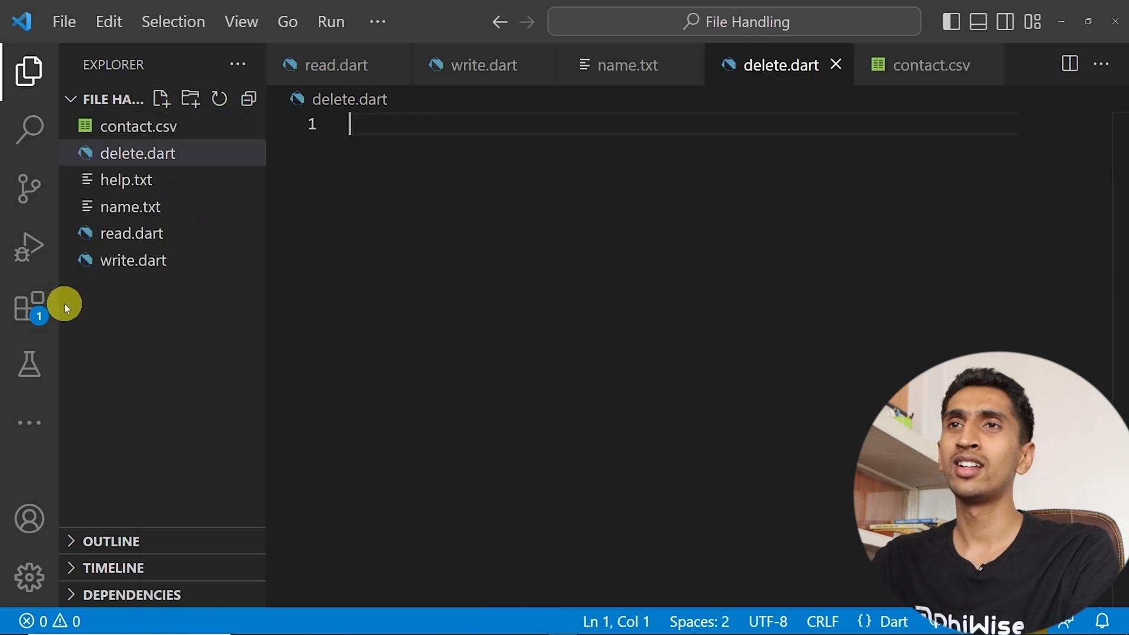
# - Start a main function in delete.dart with the File class auto-imported from dart:io
pyautogui.write('vod')
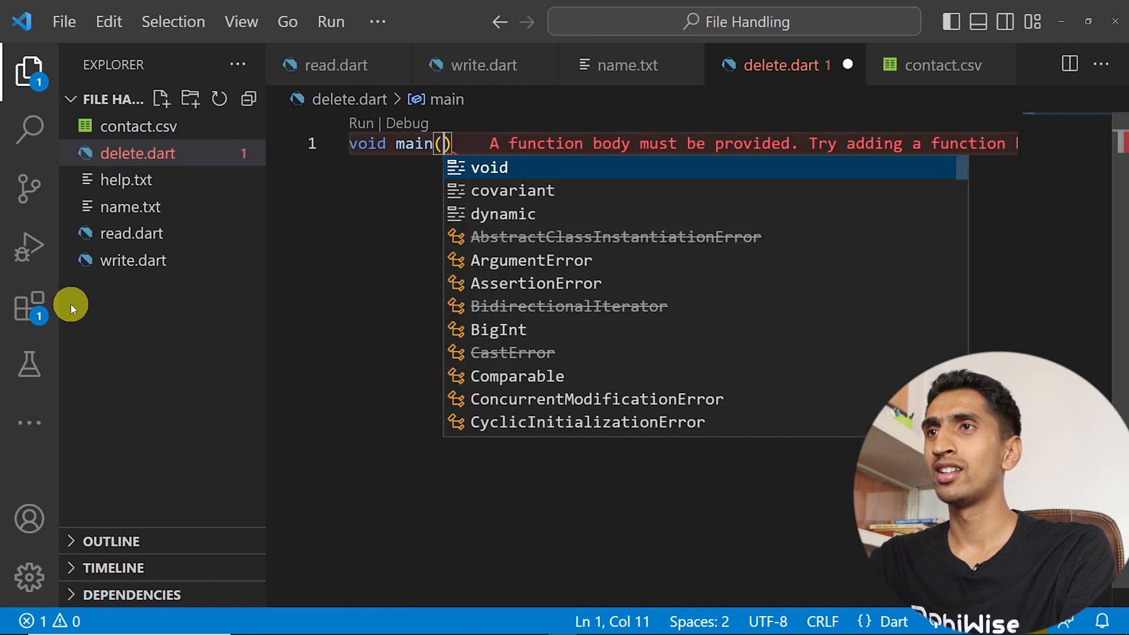
pyautogui.write('{')
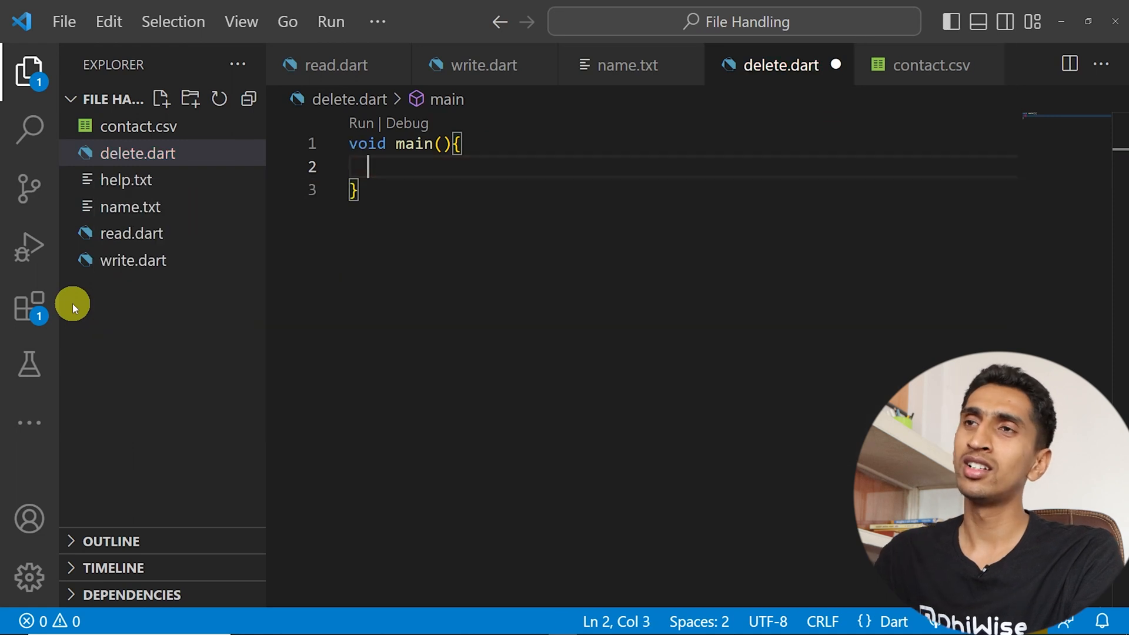
pyautogui.write('File')
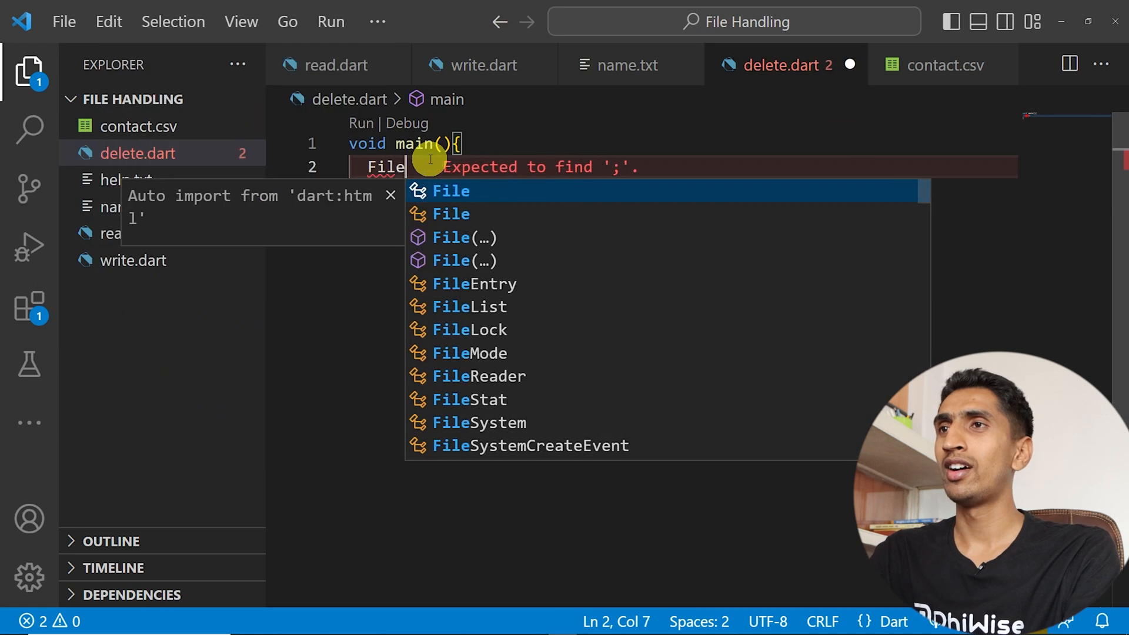
pyautogui.click(451, 191)
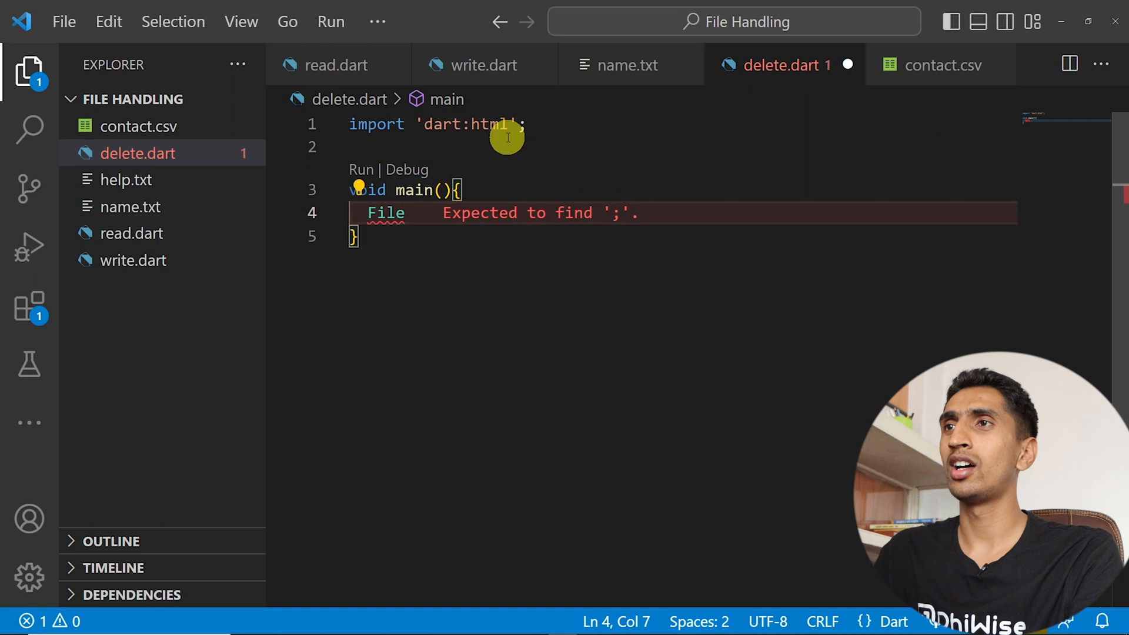
pyautogui.write('io')
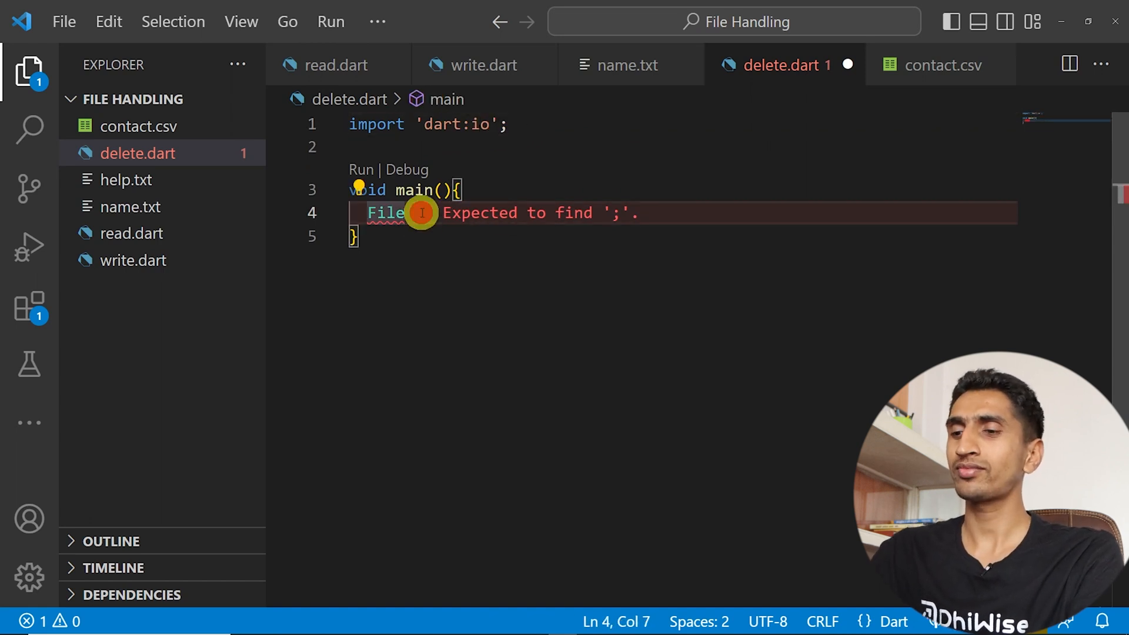
# - Declare File file = File("help.txt") and call file.deleteSync() on it
pyautogui.write('file =')
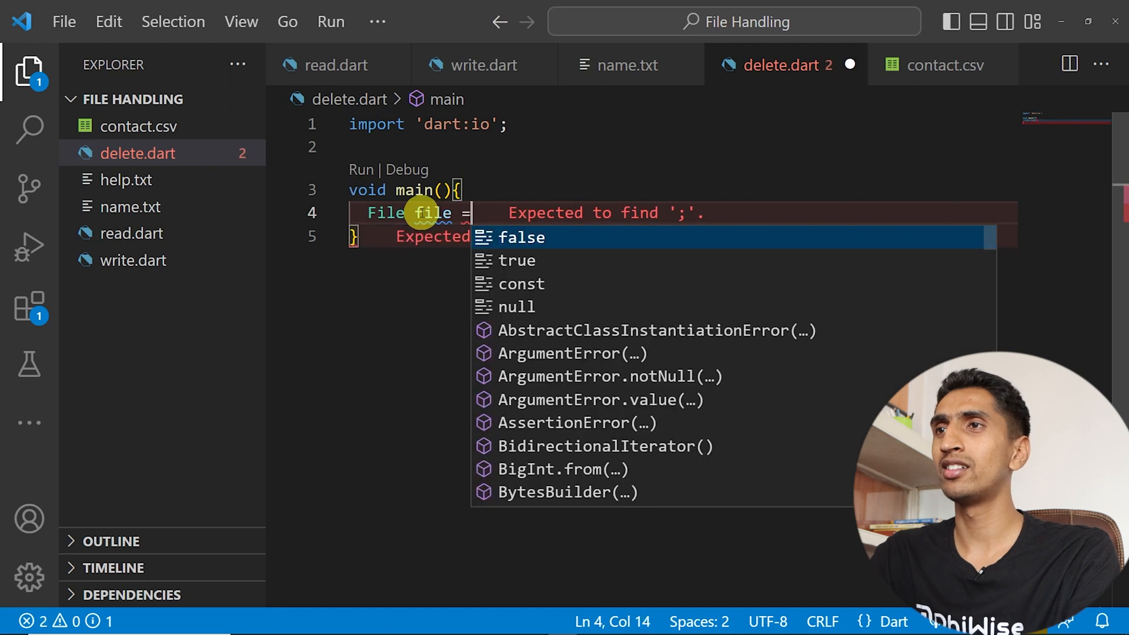
pyautogui.write('File("")')
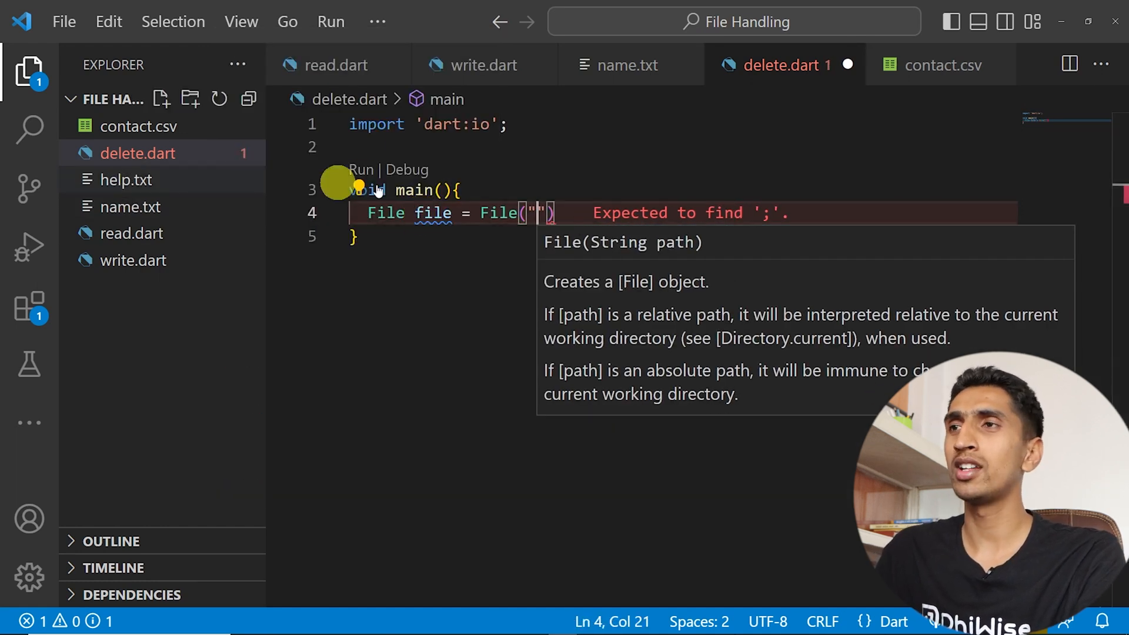
pyautogui.write('help.txt')
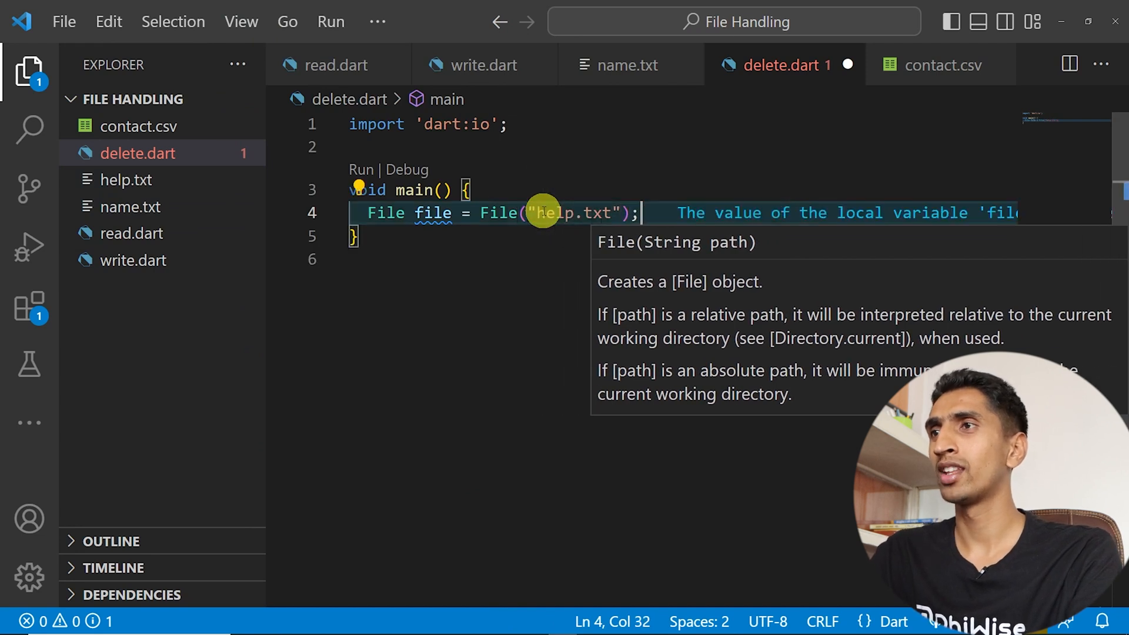
pyautogui.write('file.de')
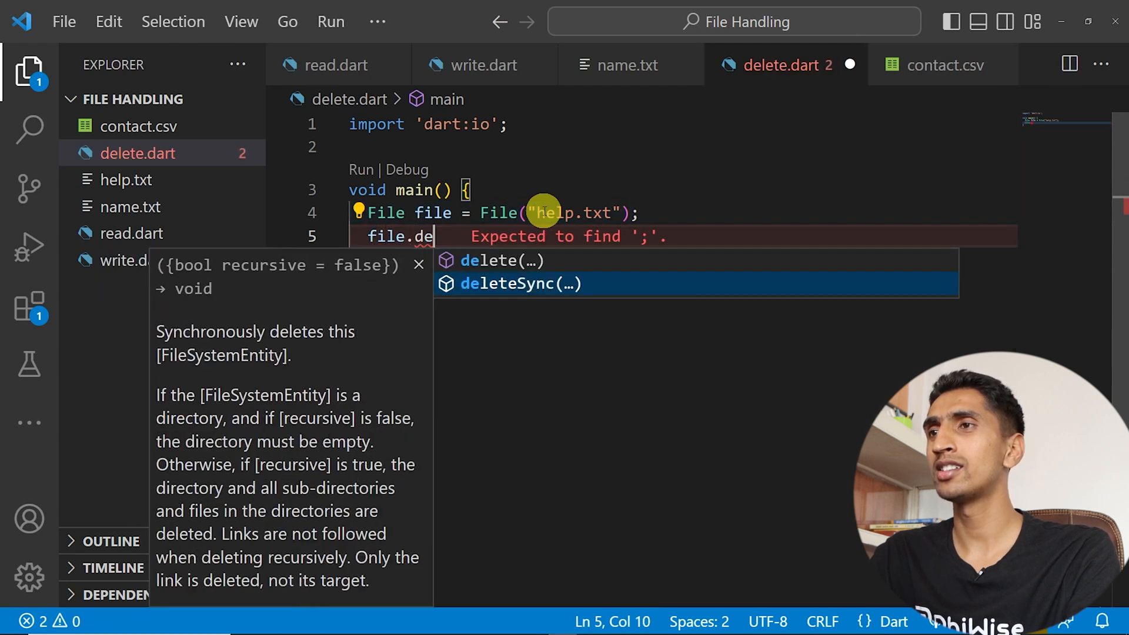
pyautogui.click(521, 284)
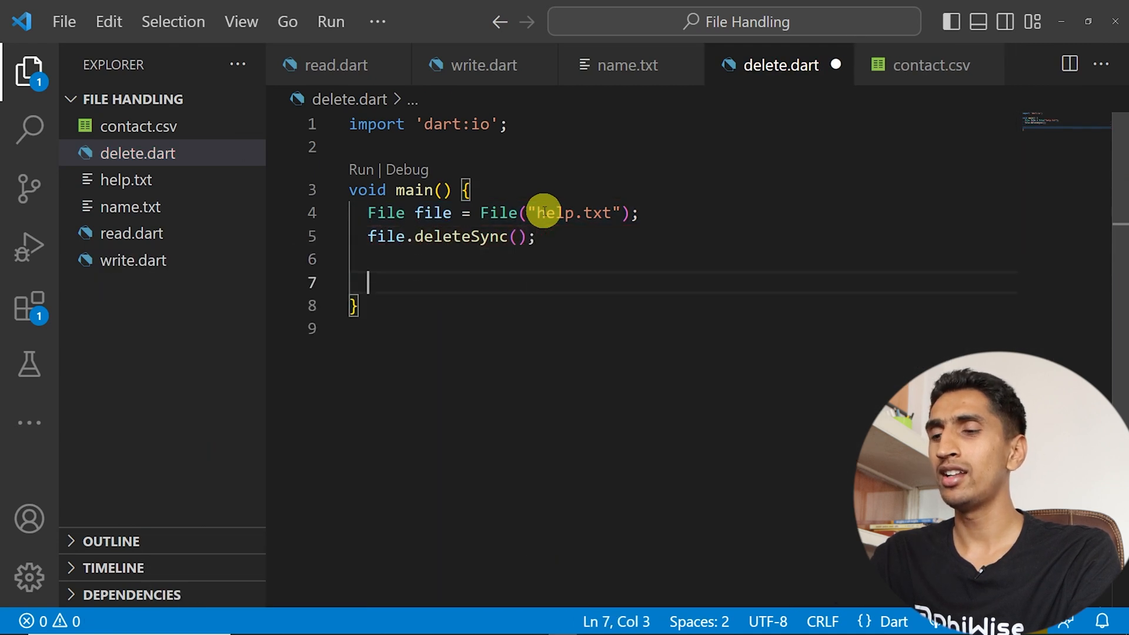
pyautogui.press('Backspace')
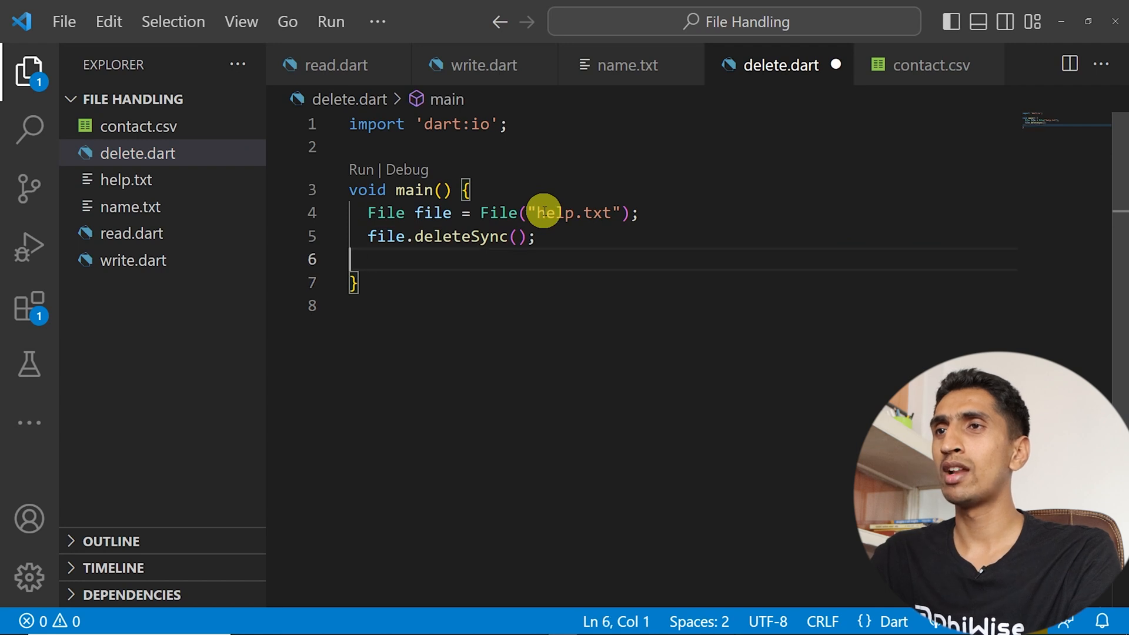
# - Add print("File is deleted.") and run dart delete.dart for help.txt, then for name.txt
pyautogui.write('print("F"')
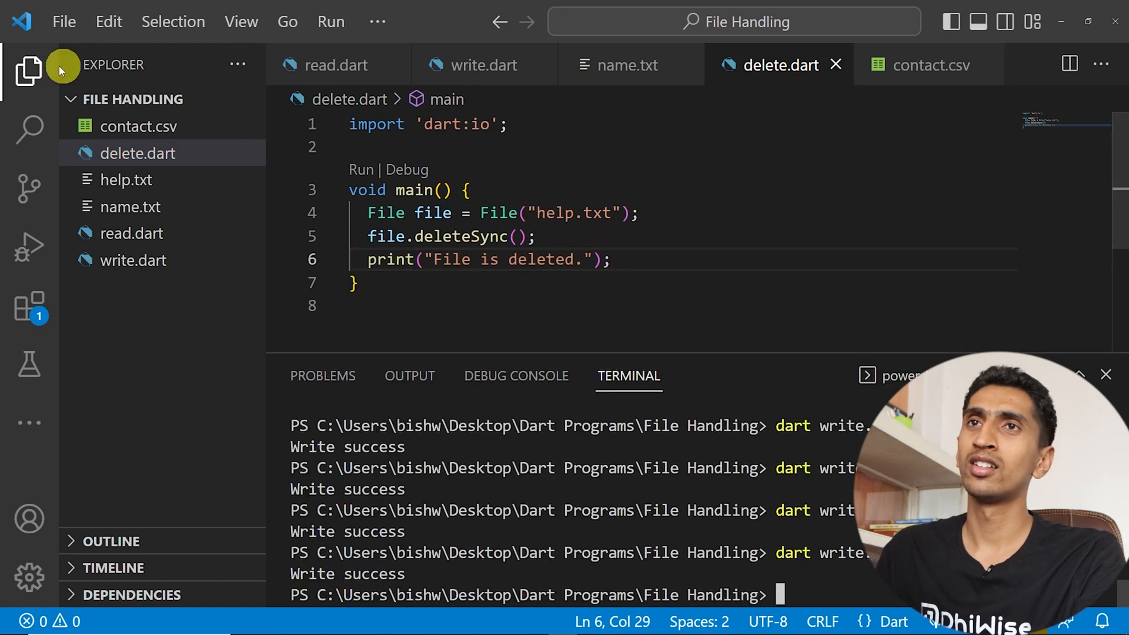
pyautogui.click(28, 70)
pyautogui.write('dart')
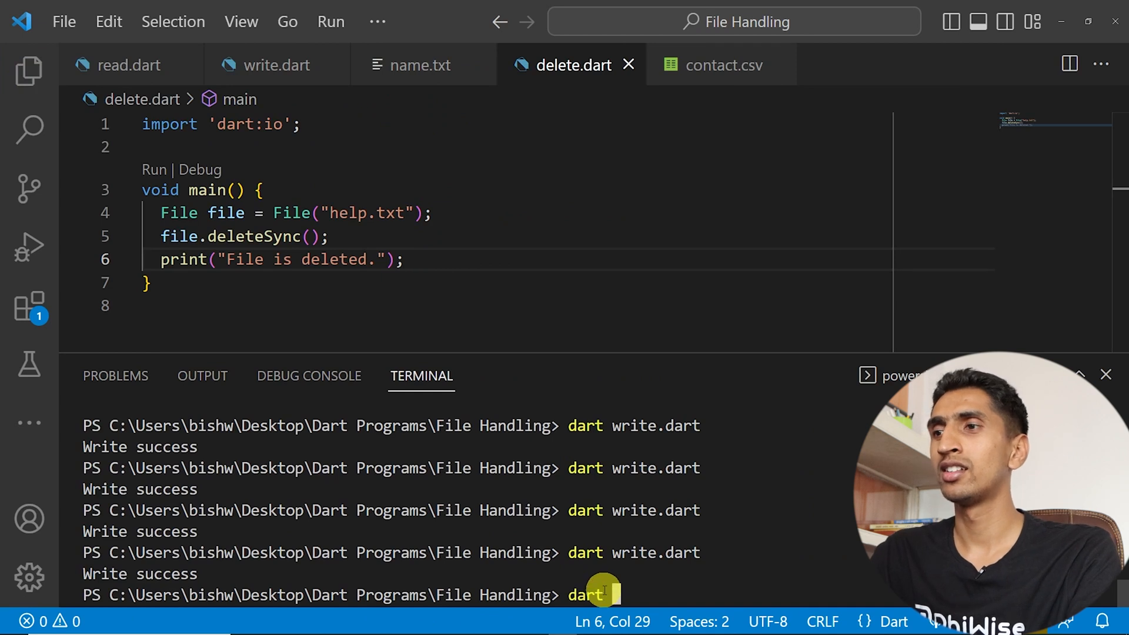
pyautogui.write('delete.dart')
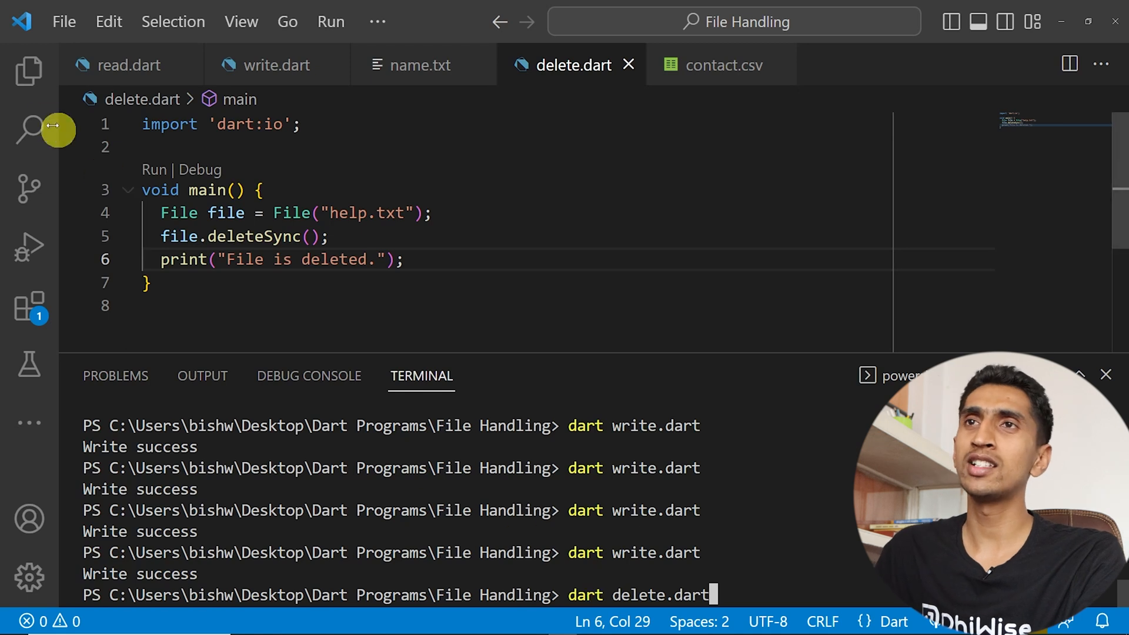
pyautogui.click(29, 69)
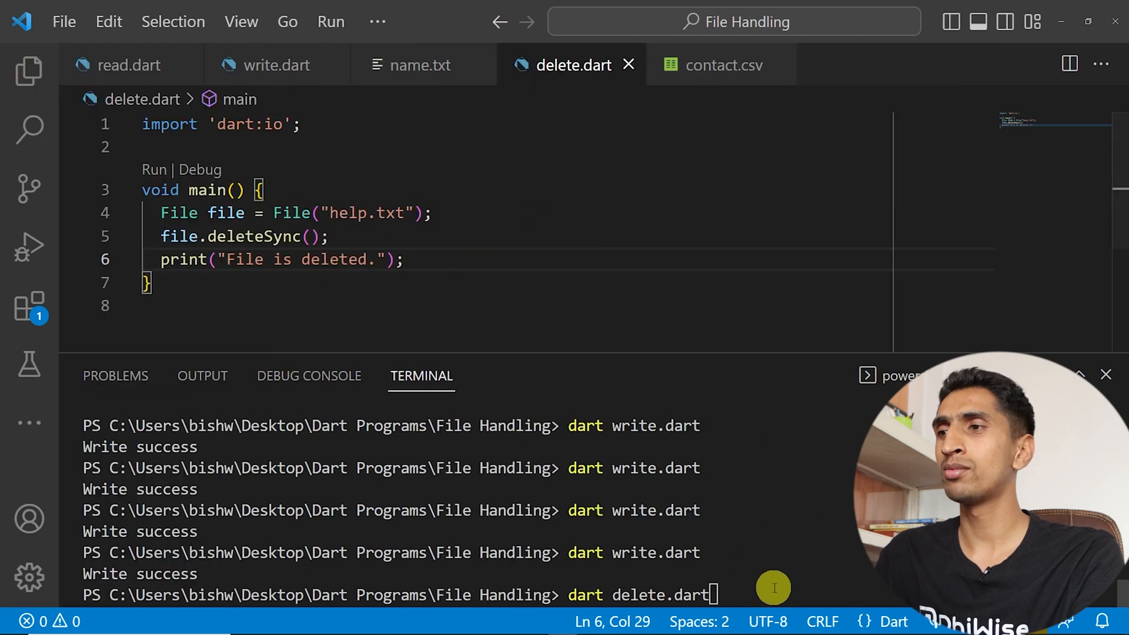
pyautogui.click(28, 70)
pyautogui.write('nam')
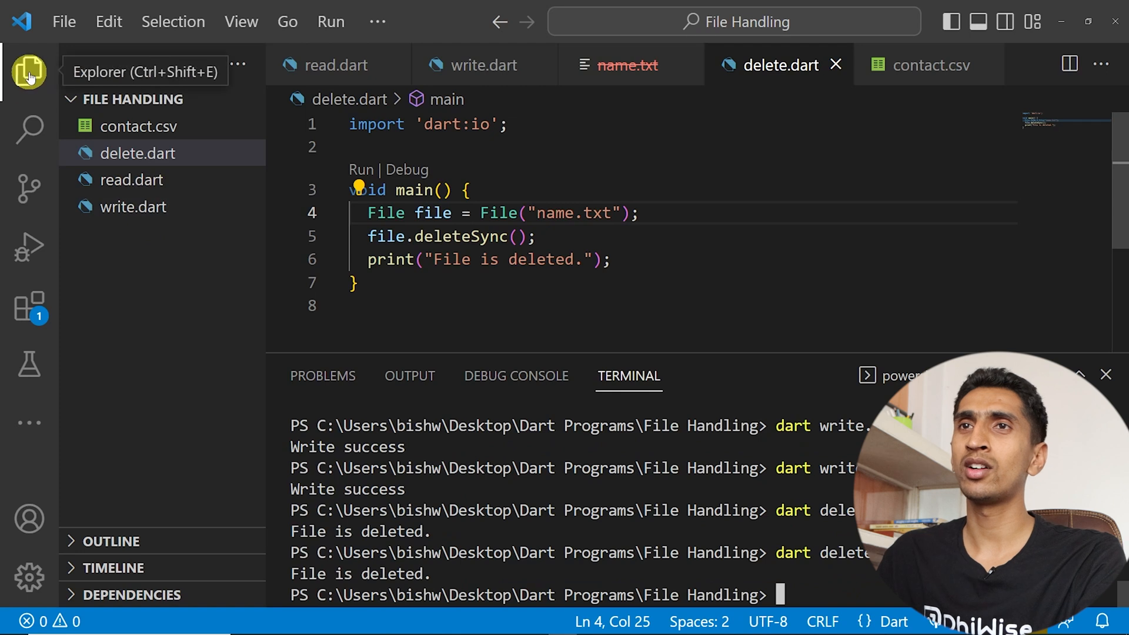
# - Run dart delete.dart again with name.txt already gone, producing a FileSystemException
pyautogui.click(28, 71)
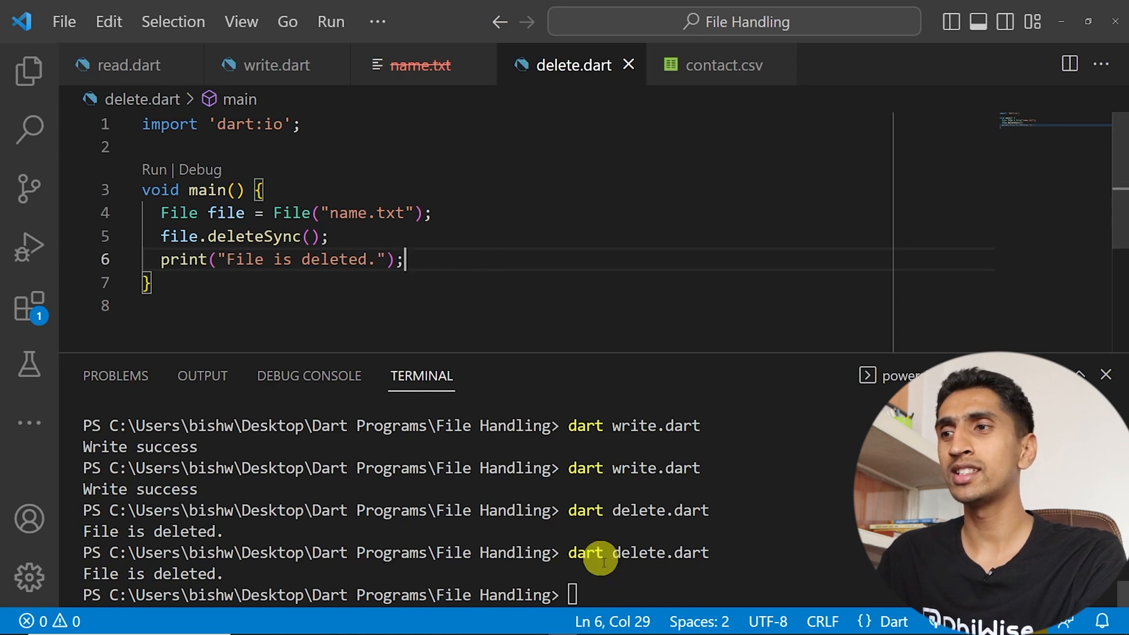
pyautogui.write('dart delete.dart')
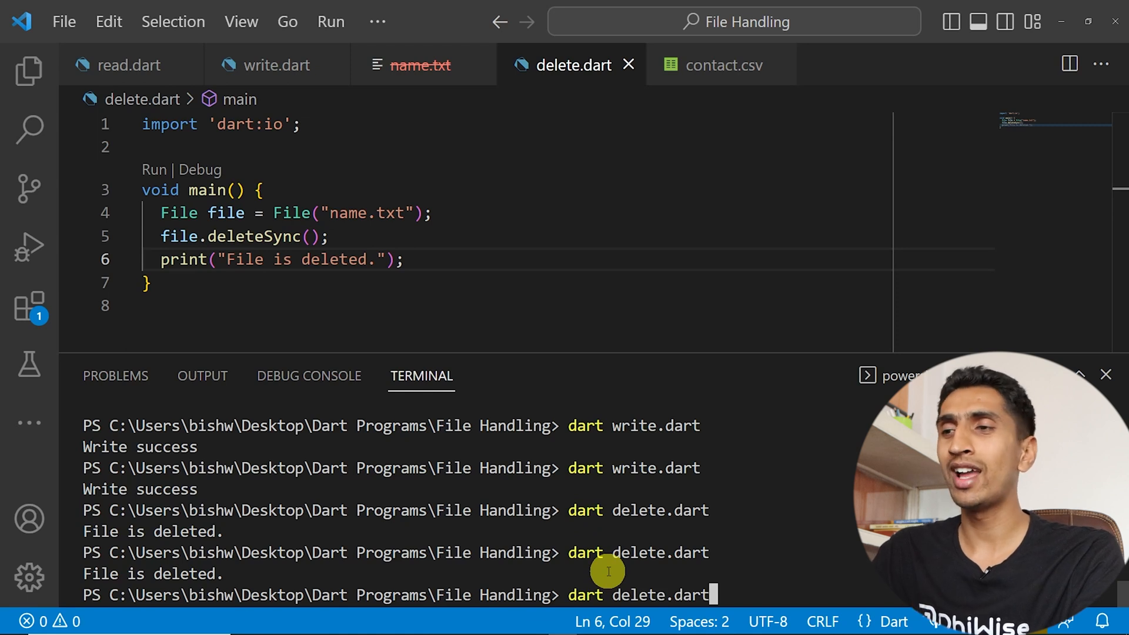
pyautogui.press('Enter')
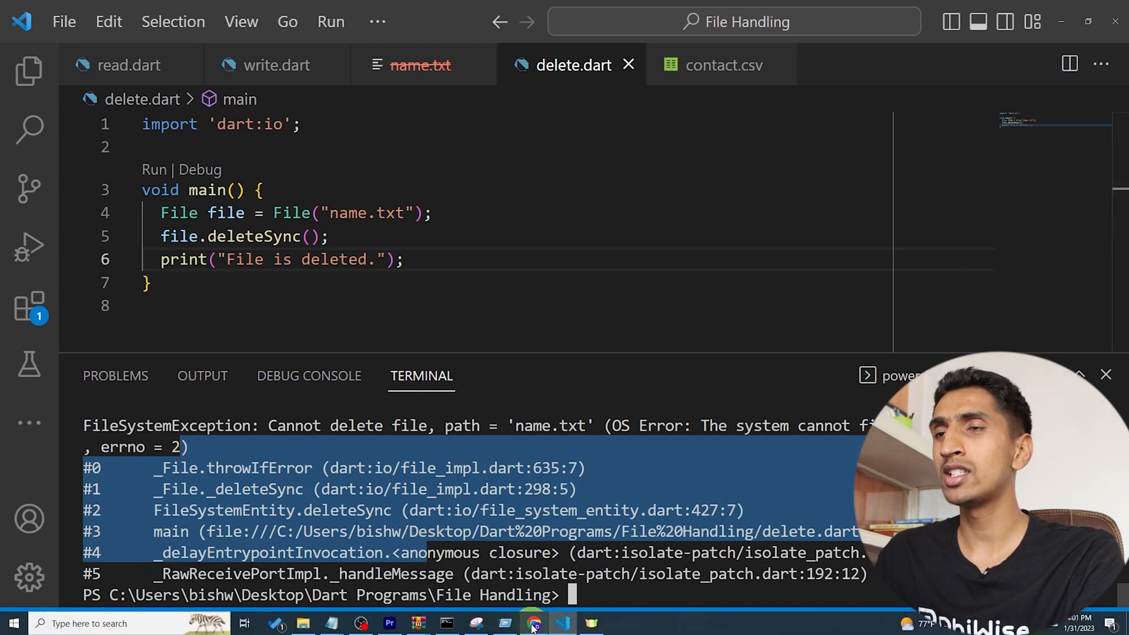
# - Review the Dart tutorial's 'Delete File If Exists' sample with its existsSync guard in Chrome
pyautogui.click(533, 623)
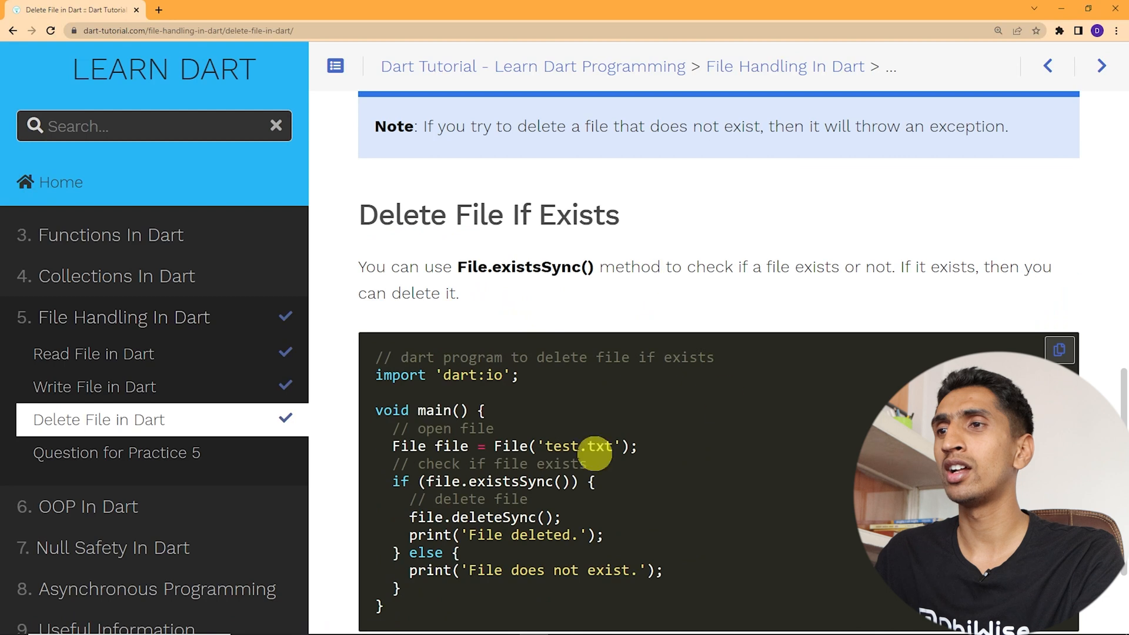
pyautogui.scroll(-3)
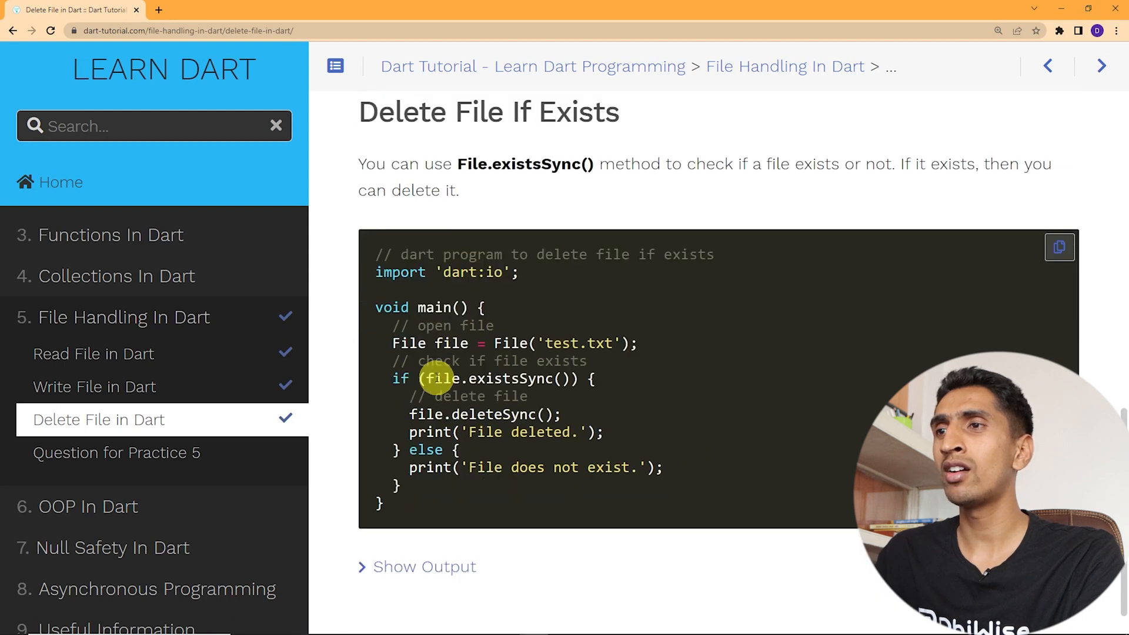
pyautogui.moveTo(431, 379); pyautogui.dragTo(569, 379)
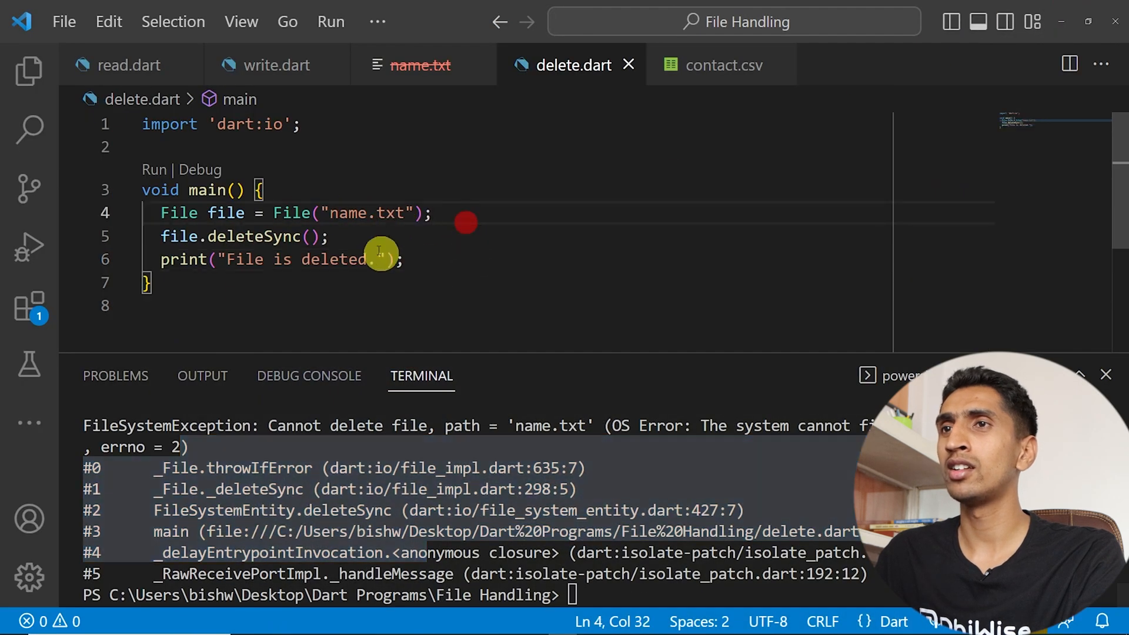
# - Wrap deleteSync and the print in if (file.existsSync()) with an else printing "No file is available."
pyautogui.press('Enter')
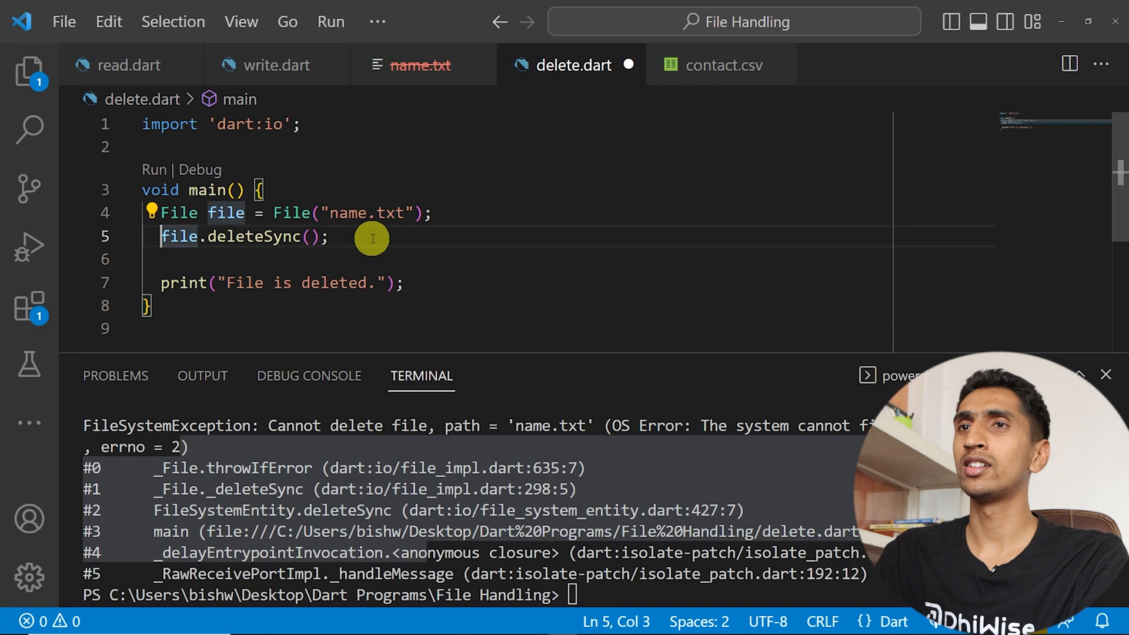
pyautogui.write('if')
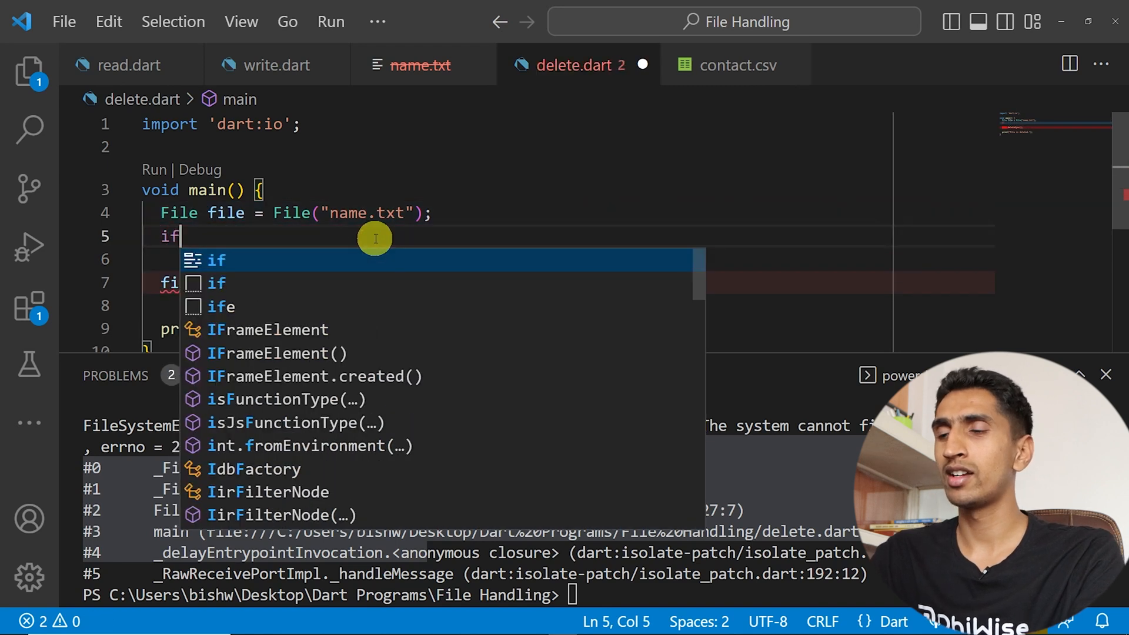
pyautogui.write('(ile.existsSync()) {')
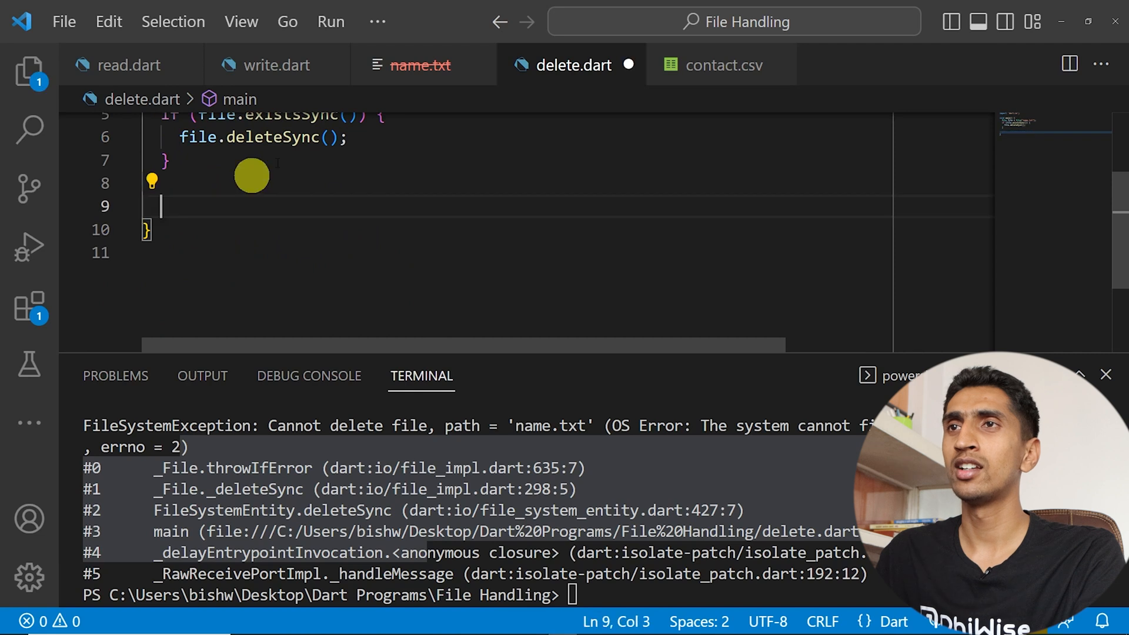
pyautogui.write('print("File is deleted.");')
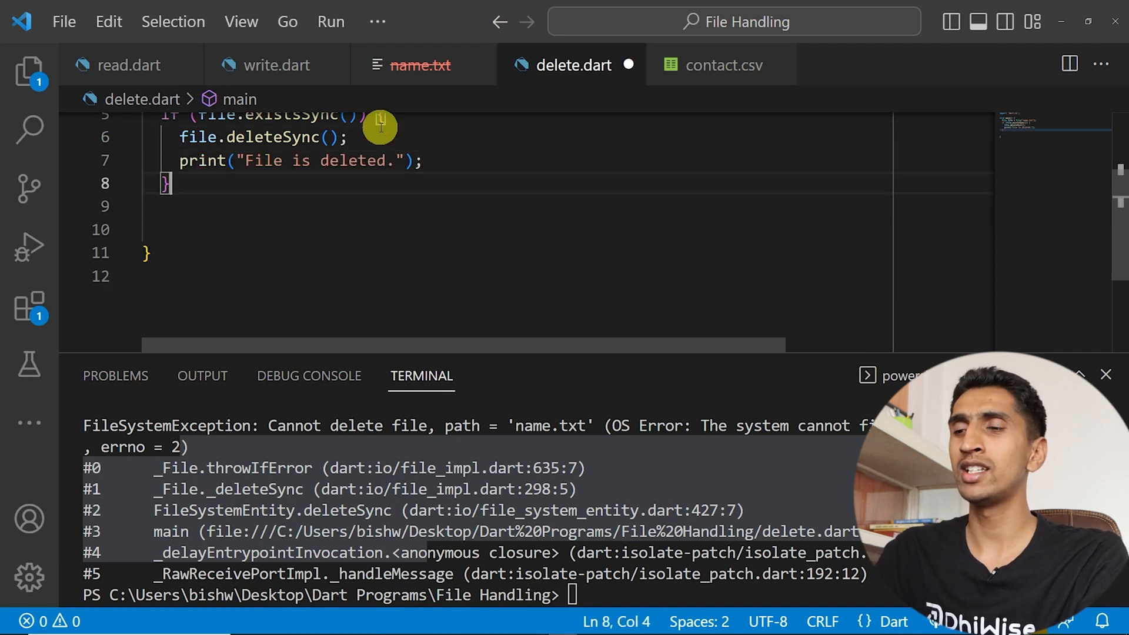
pyautogui.write('else{')
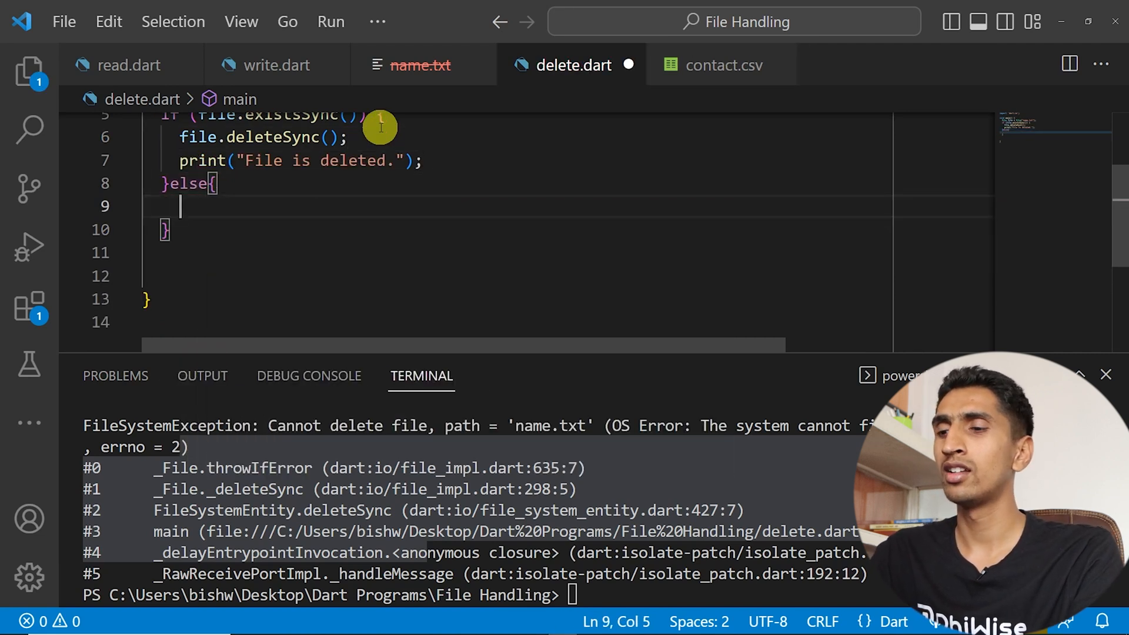
pyautogui.write('print("No file is available.");')
pyautogui.click(473, 595)
pyautogui.write('dart d')
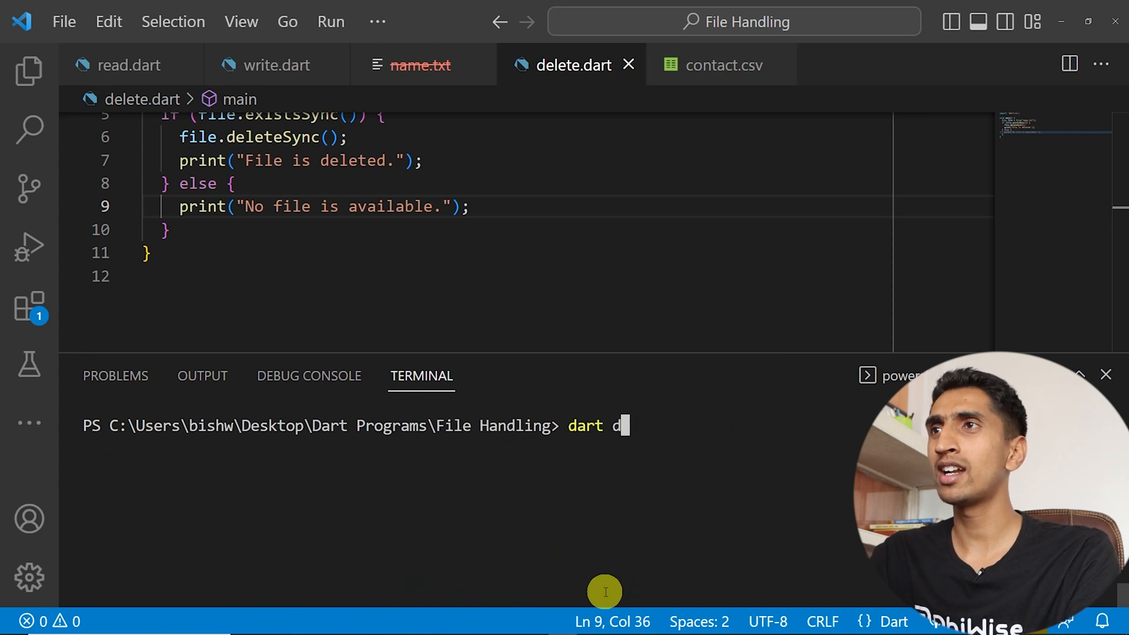
# - Run dart delete.dart to get "No file is available." and show the Explorer file list
pyautogui.write('elete.dar')
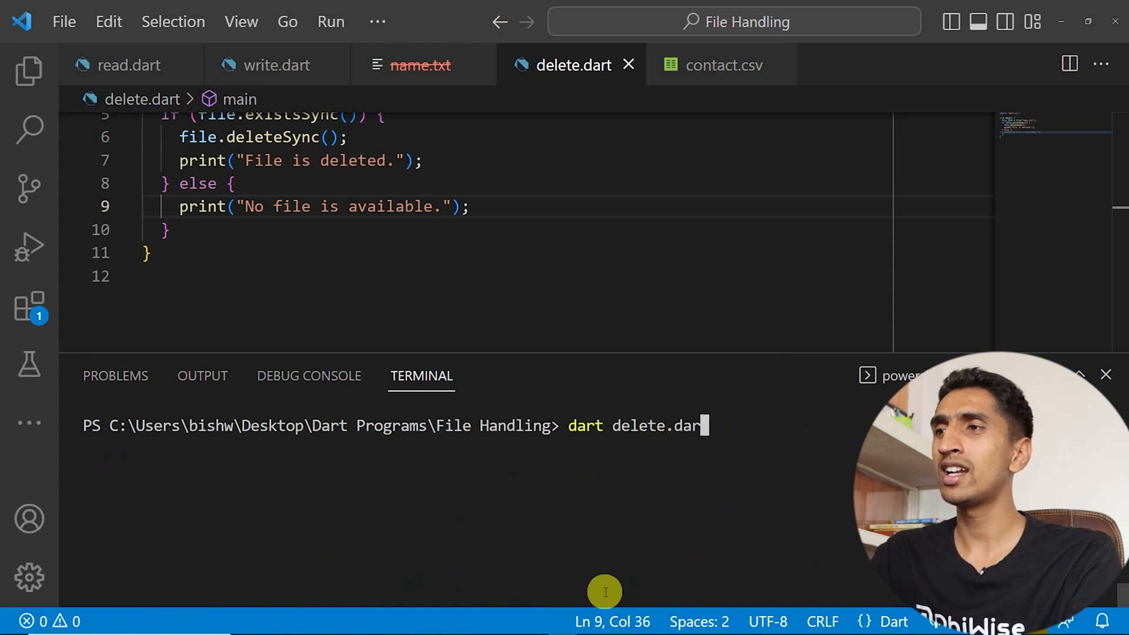
pyautogui.press('Enter')
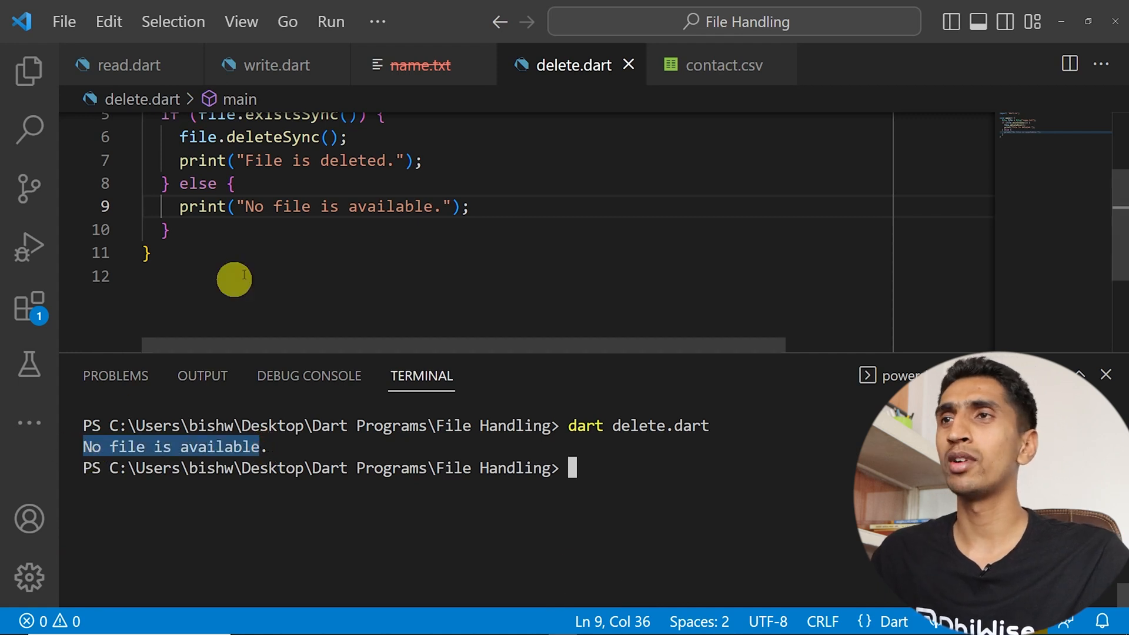
pyautogui.click(29, 72)
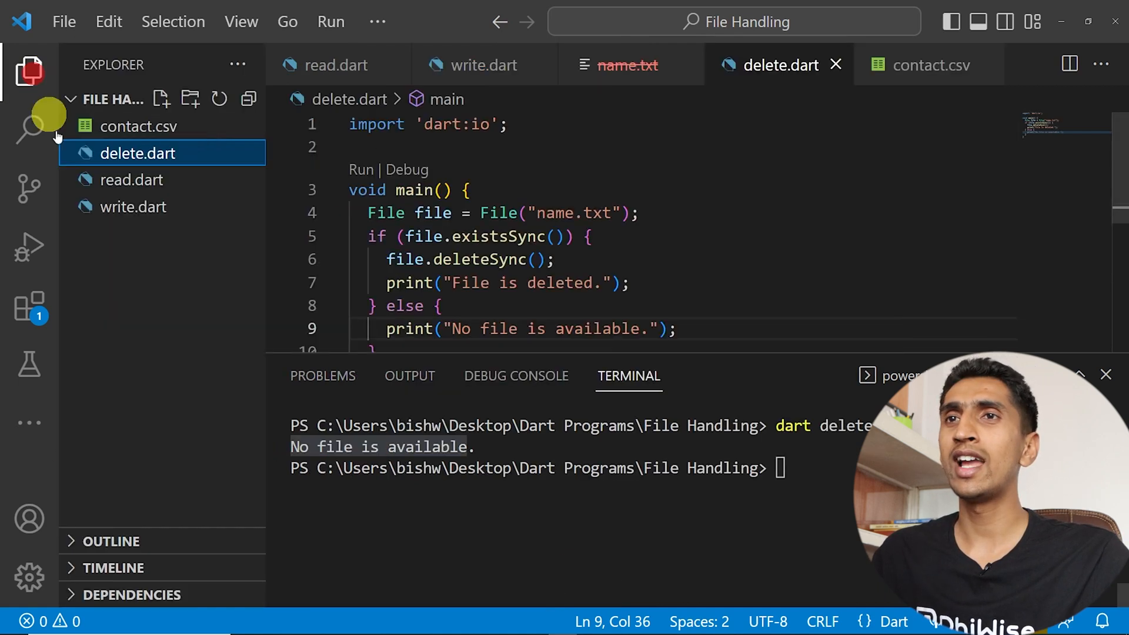
# - Create a new name.txt, rerun dart delete.dart and confirm in Explorer that it was deleted
pyautogui.click(161, 98)
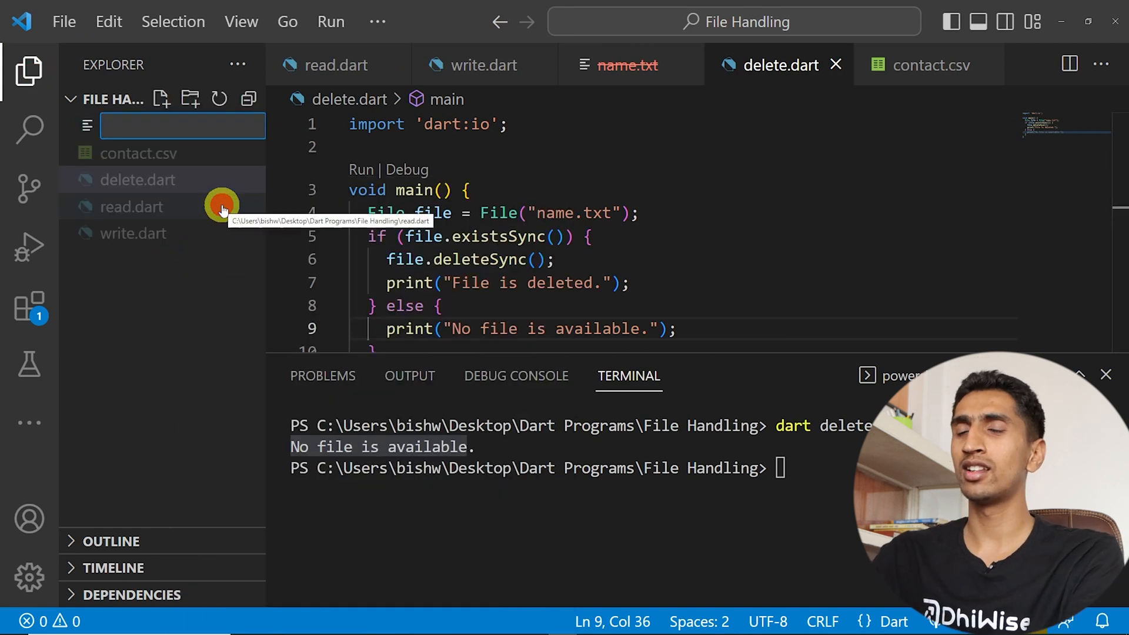
pyautogui.write('name')
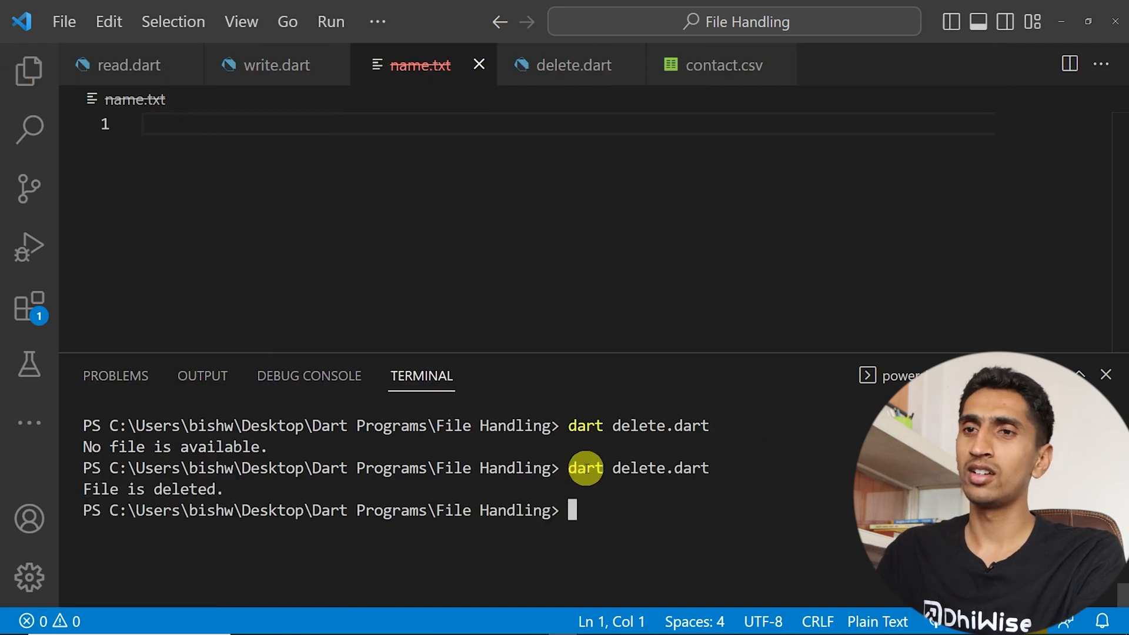
pyautogui.click(28, 71)
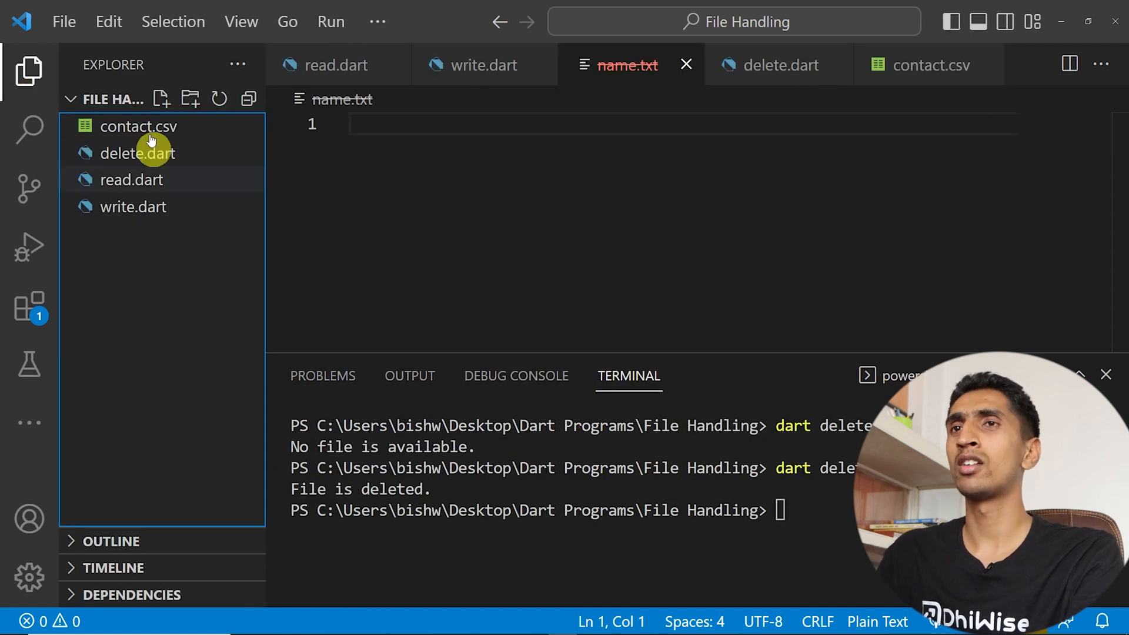